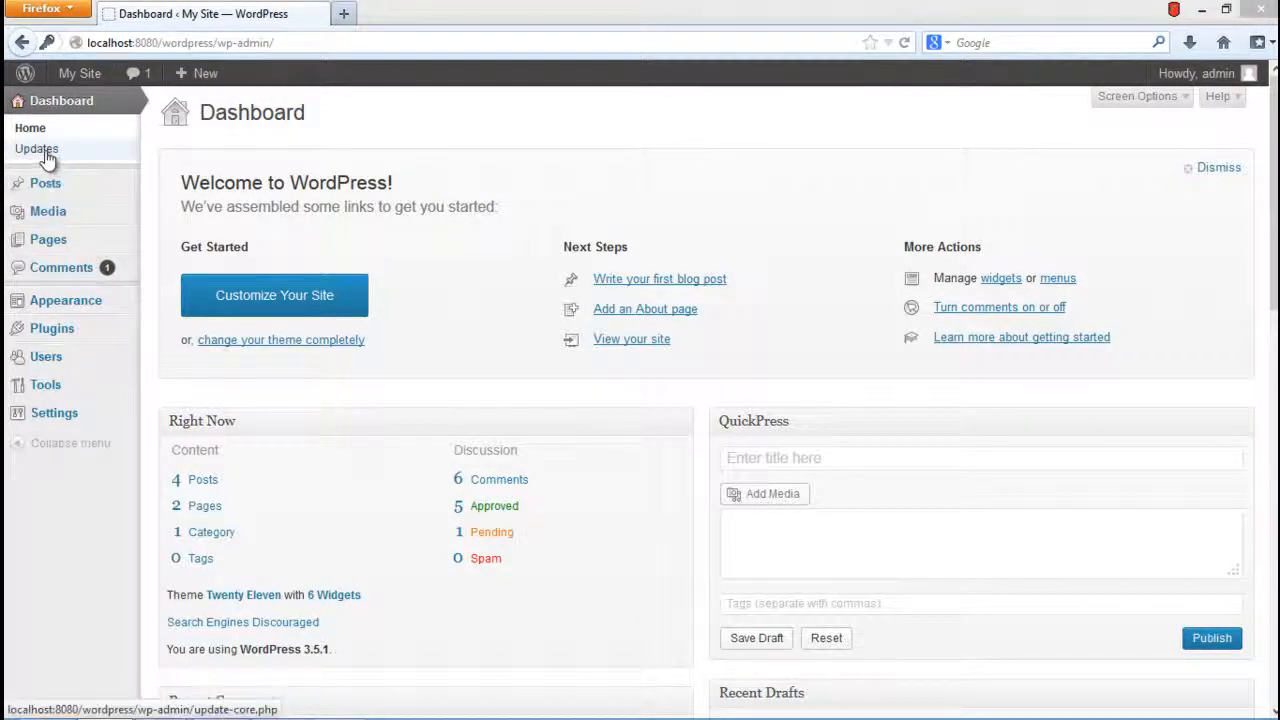
- Open the Updates page and confirm WordPress 3.5.1, plugins and themes are current
left_click(36, 148)
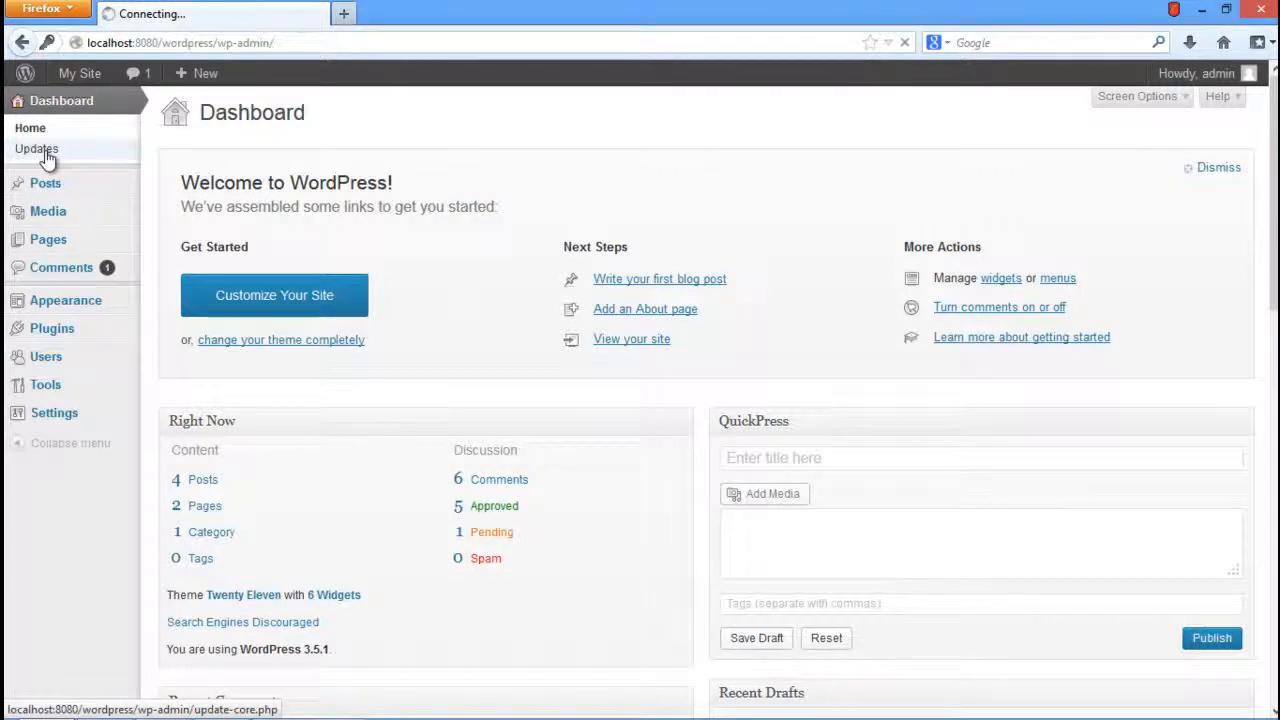
left_click(36, 148)
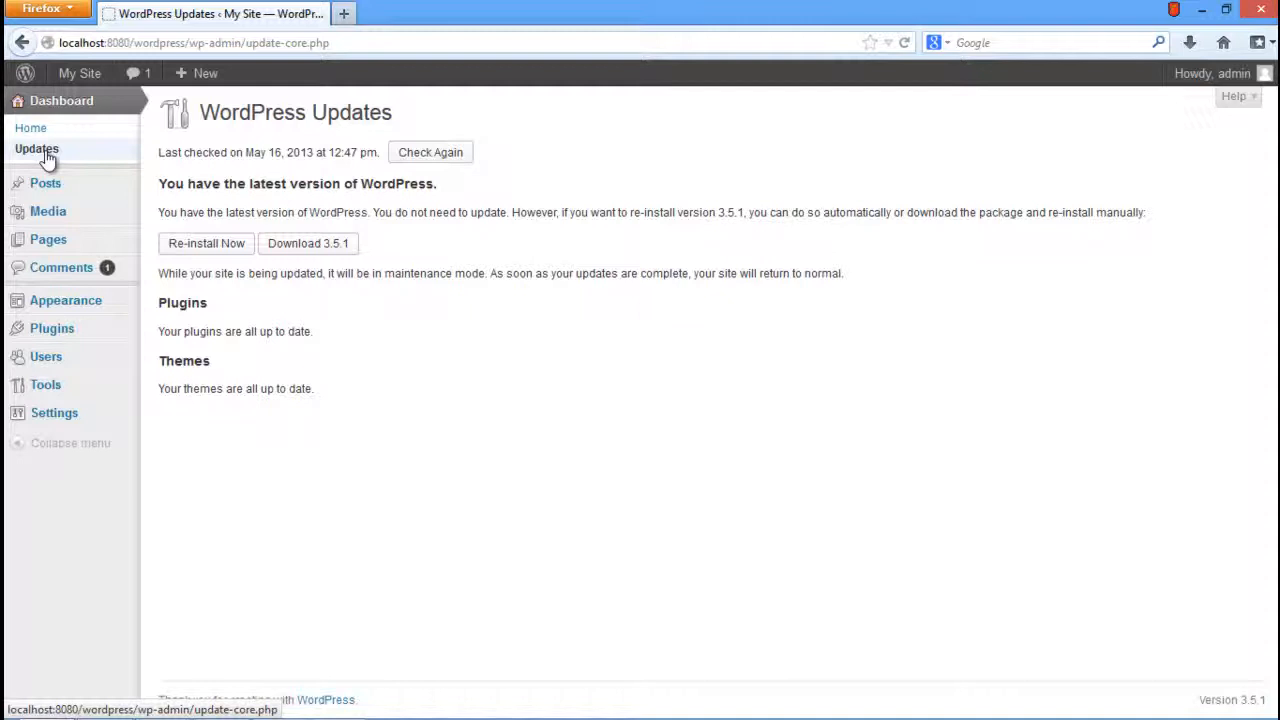
mouse_move(430, 152)
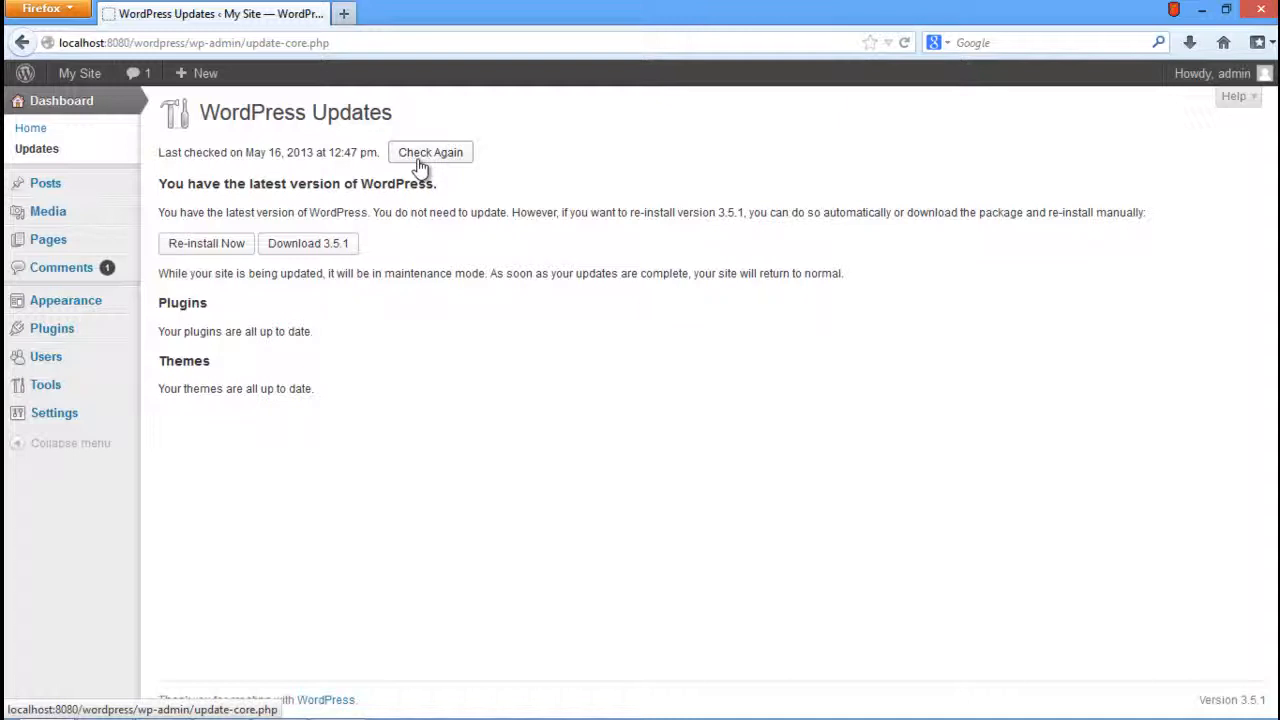
mouse_move(419, 166)
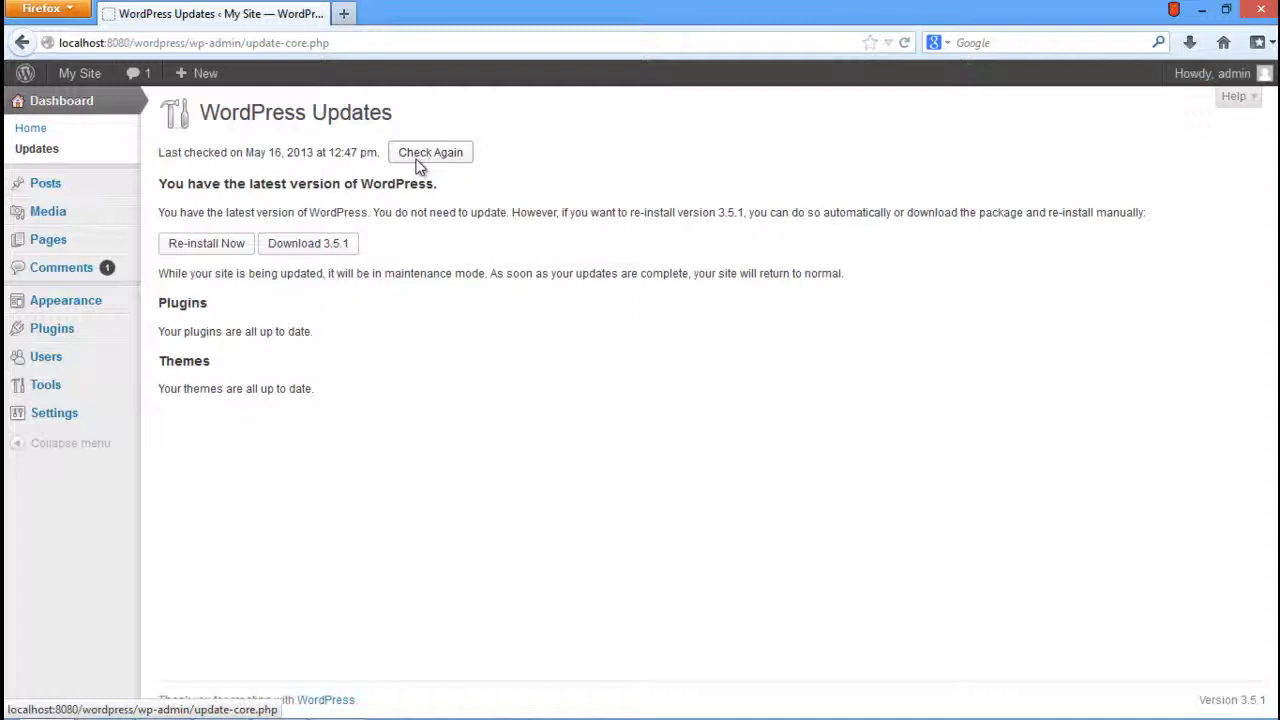
mouse_move(238, 308)
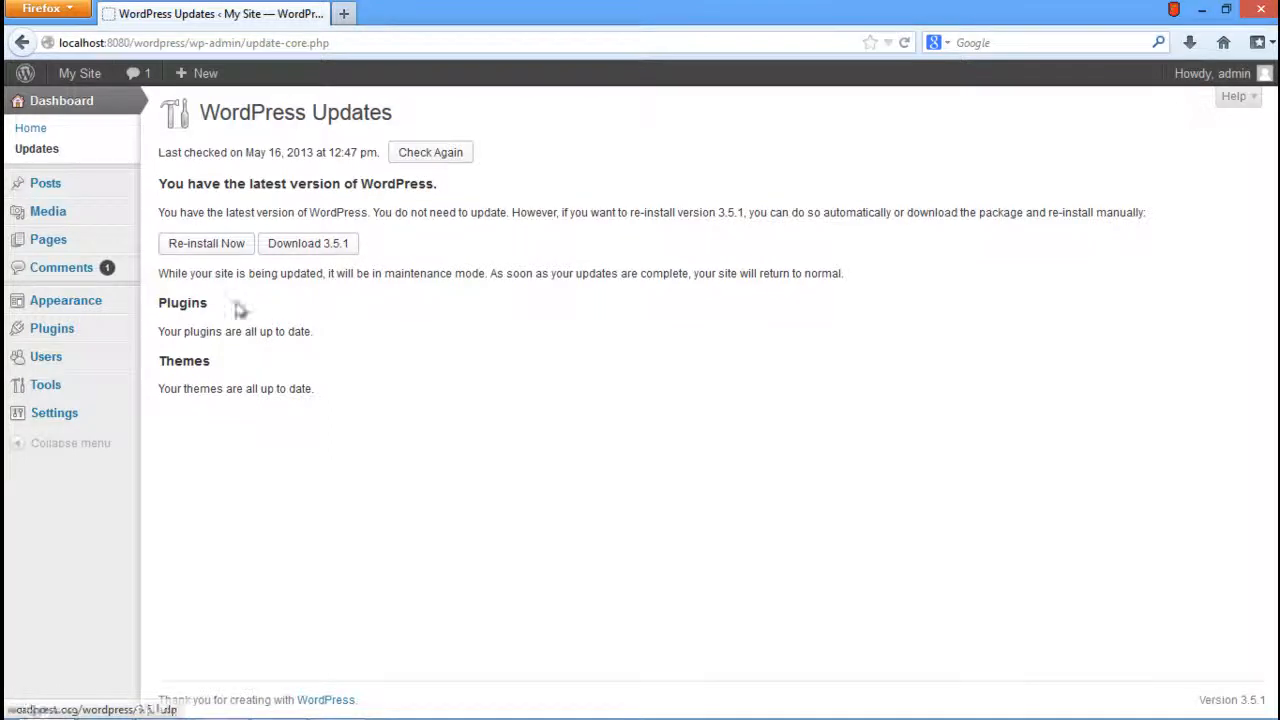
mouse_move(46, 356)
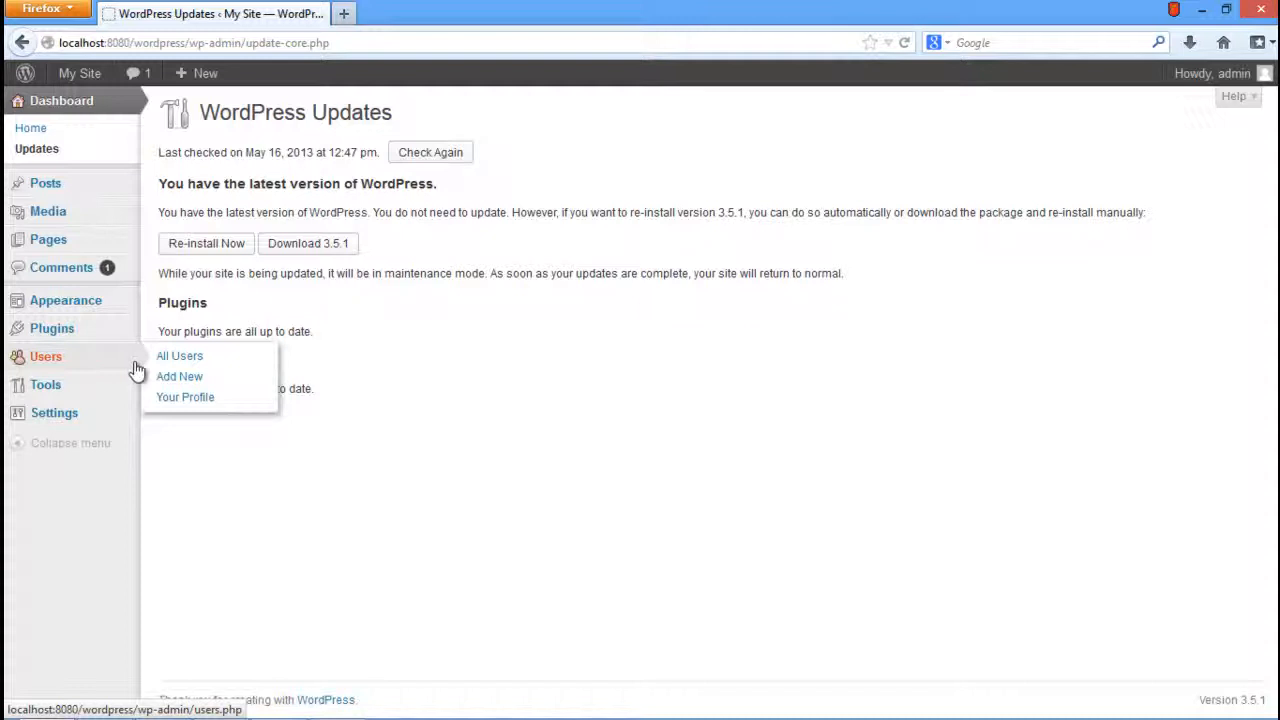
- Go to All Users and open the admin account's profile
left_click(179, 355)
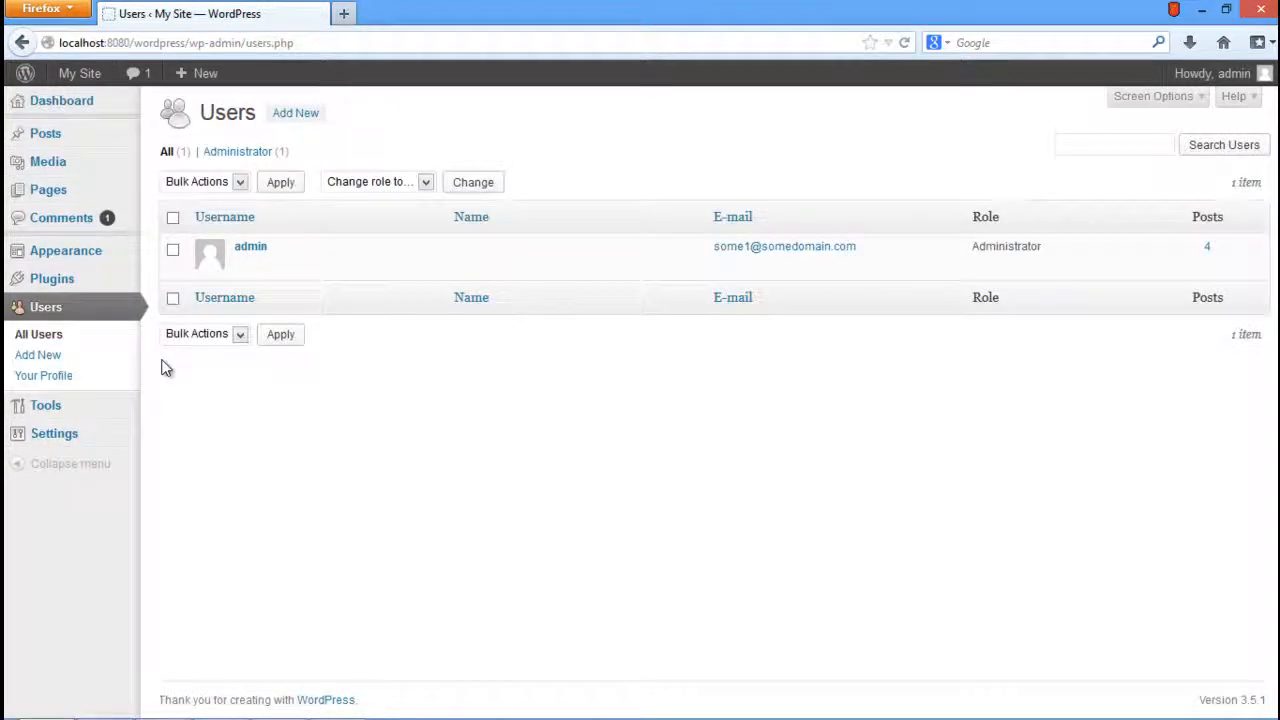
mouse_move(250, 250)
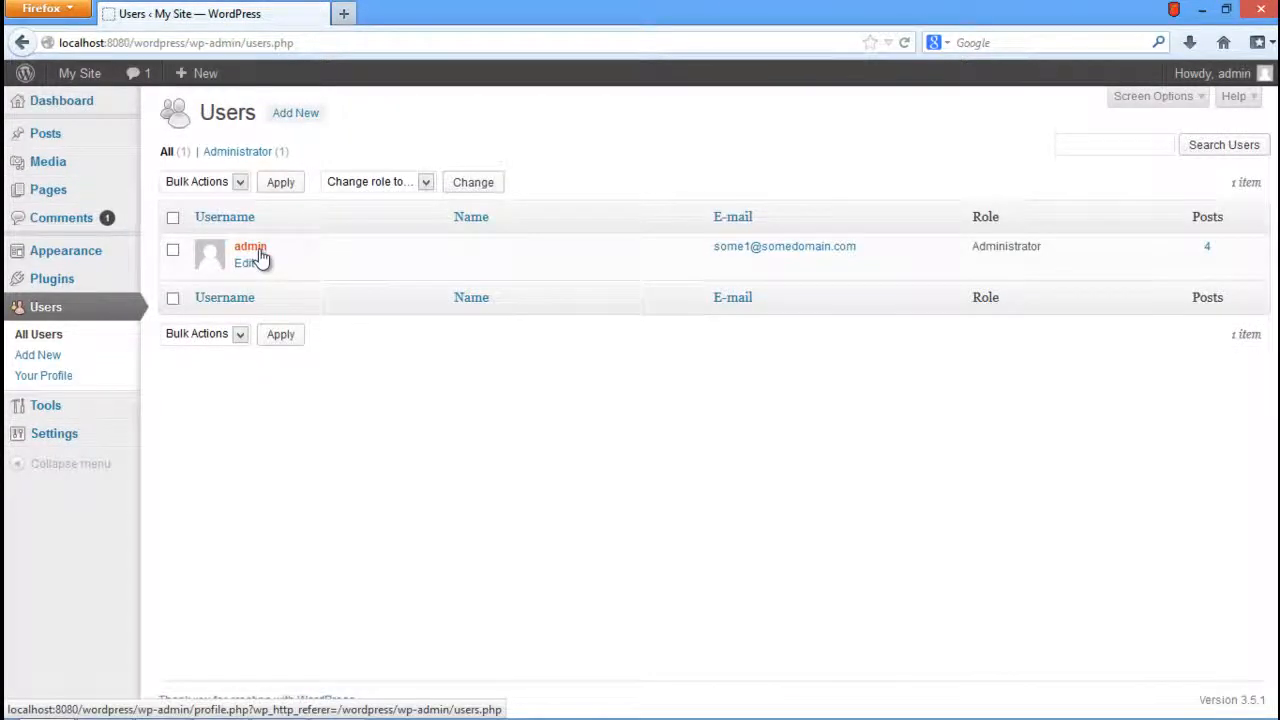
left_click(249, 246)
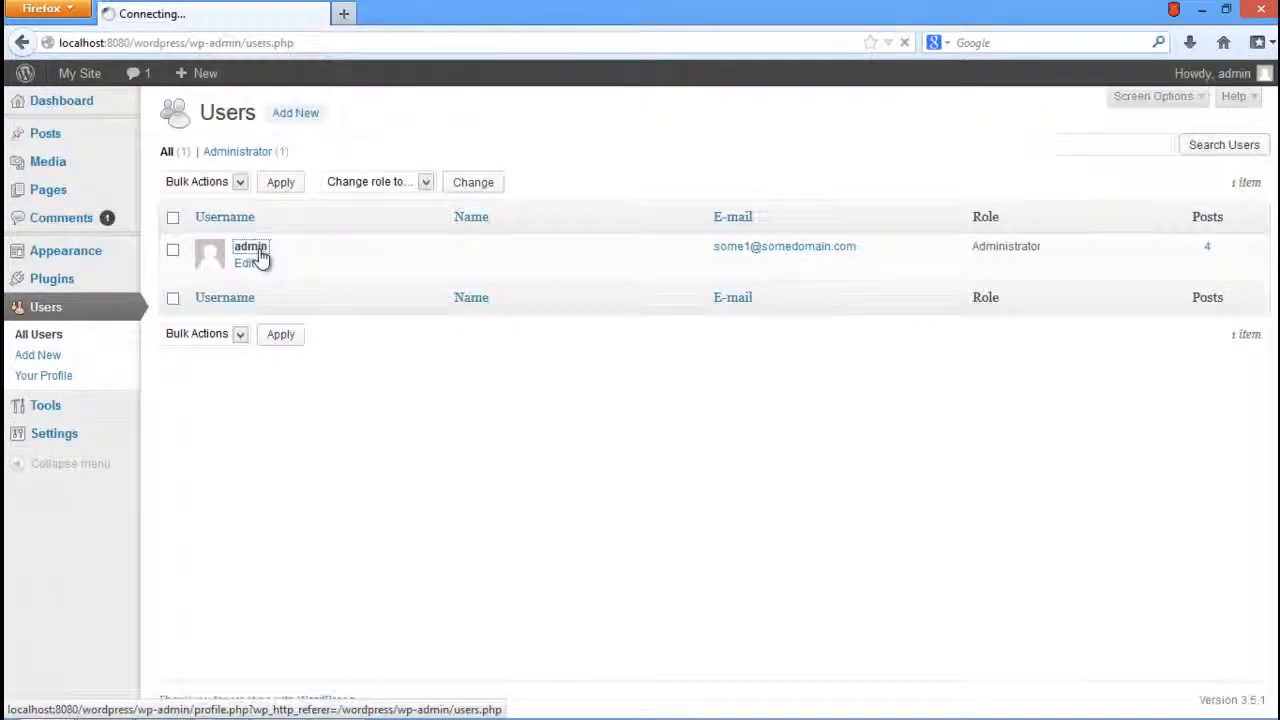
left_click(250, 247)
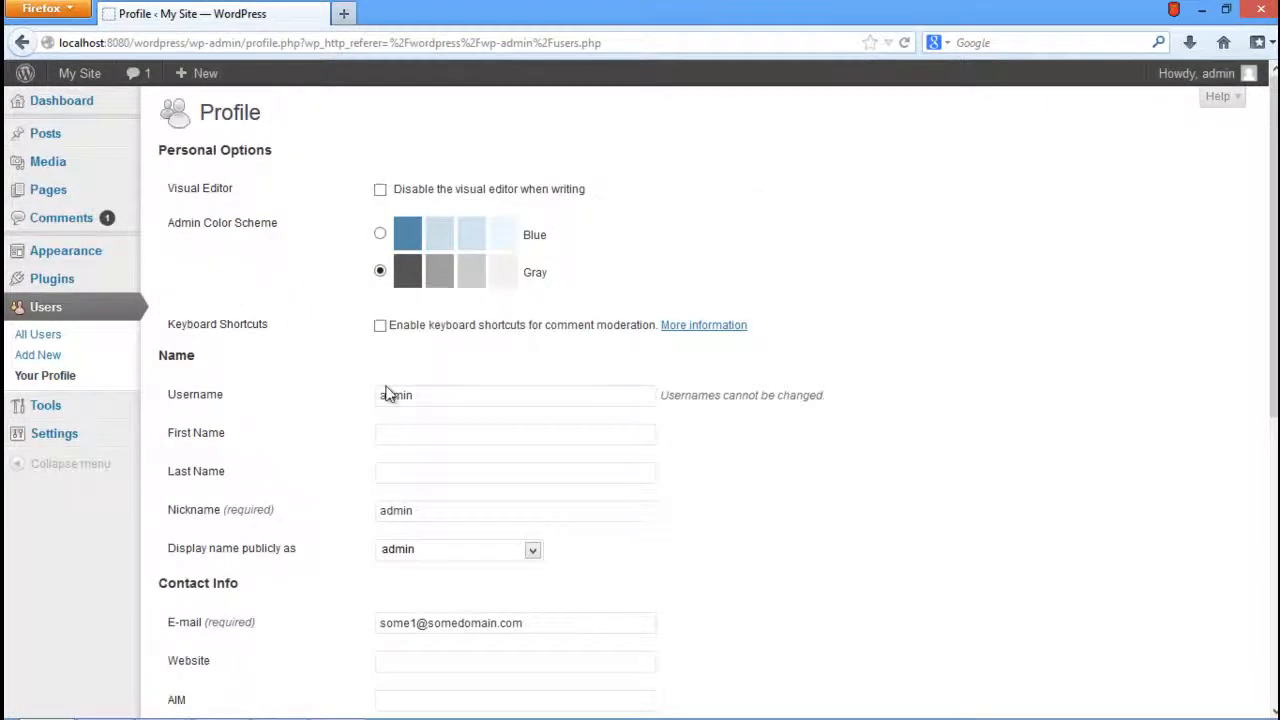
- Enter a Strong-rated new admin password and save it with Update Profile
scroll("down", 3)
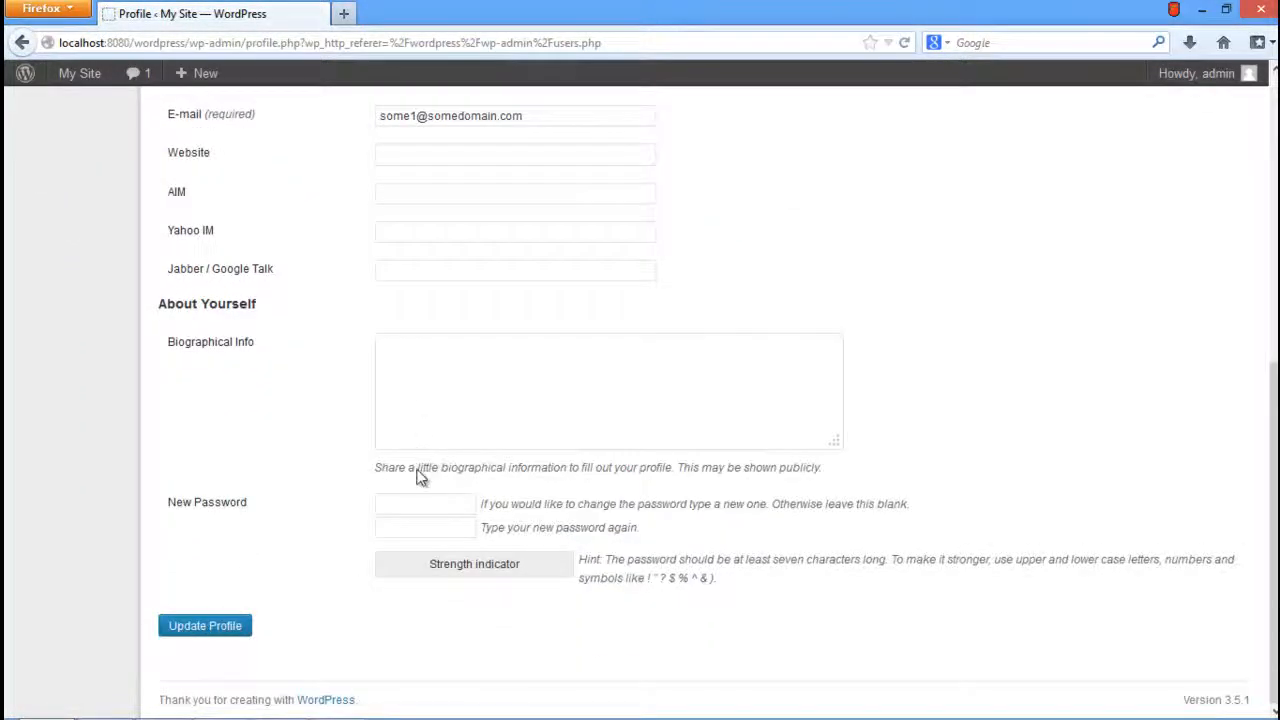
type("••")
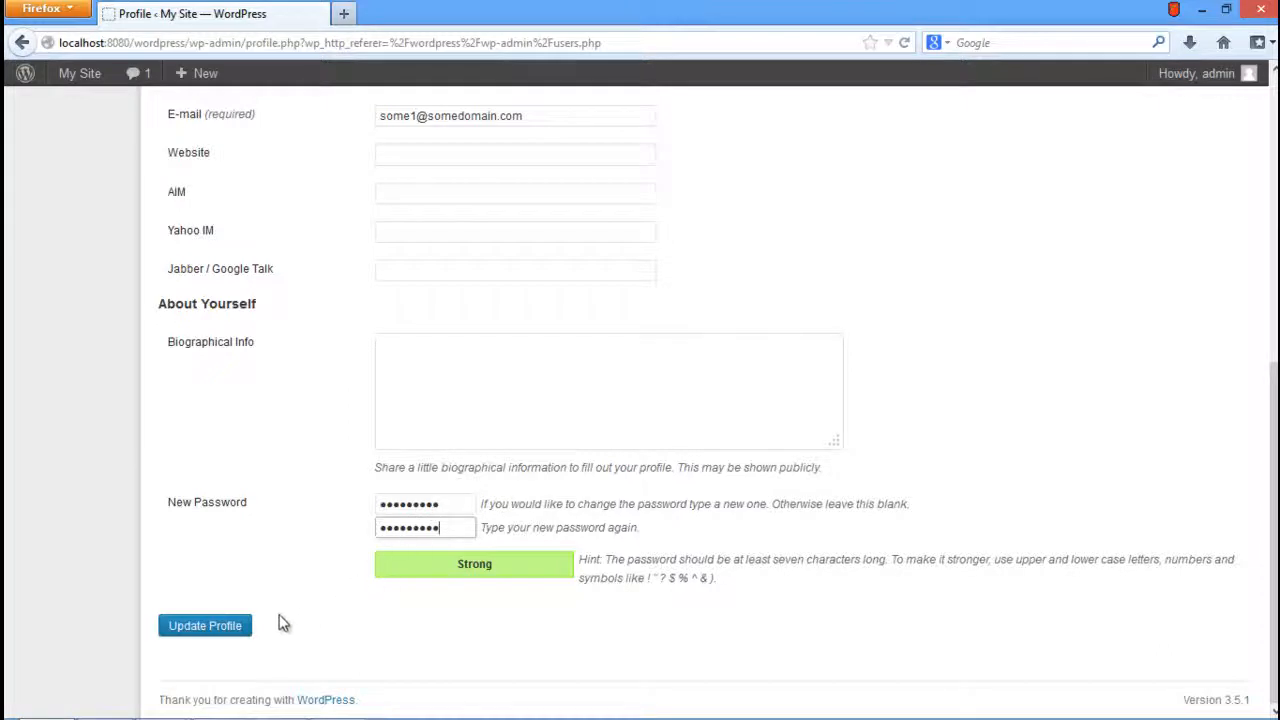
left_click(204, 625)
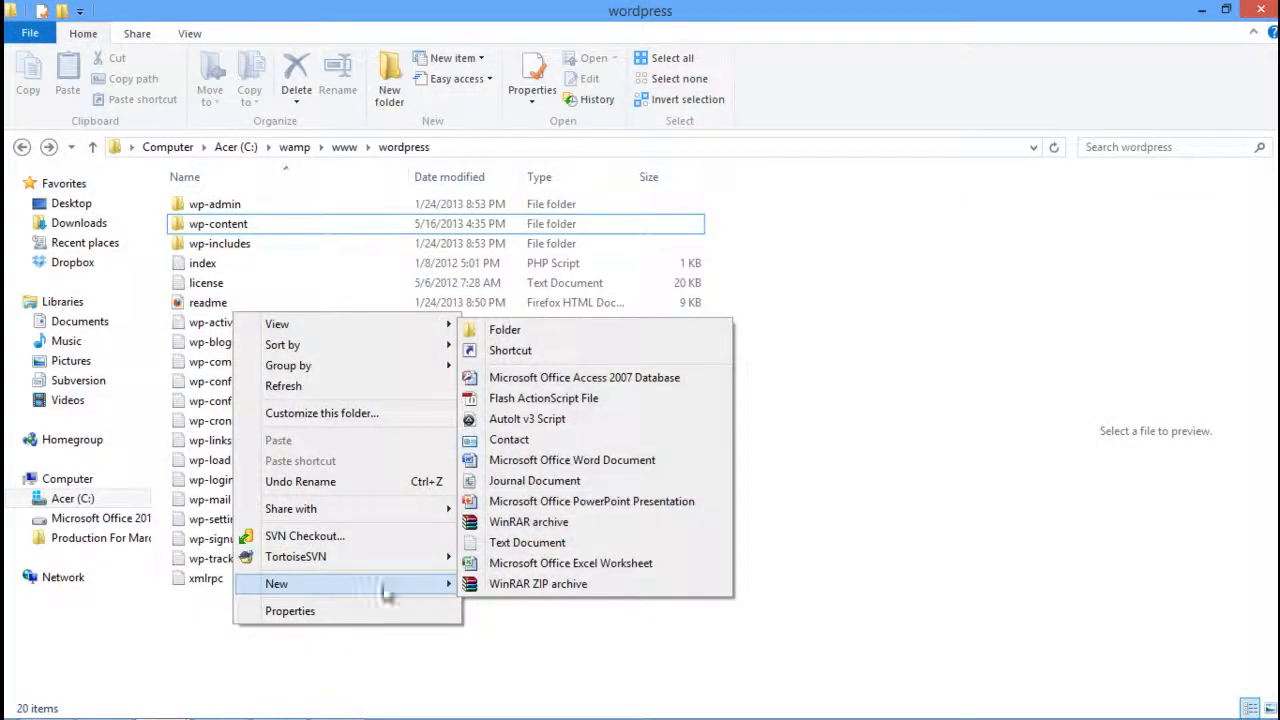
- Add a new empty text document named robots.txt in C:\wamp\www\wordpress
left_click(527, 542)
type("robots.txt")
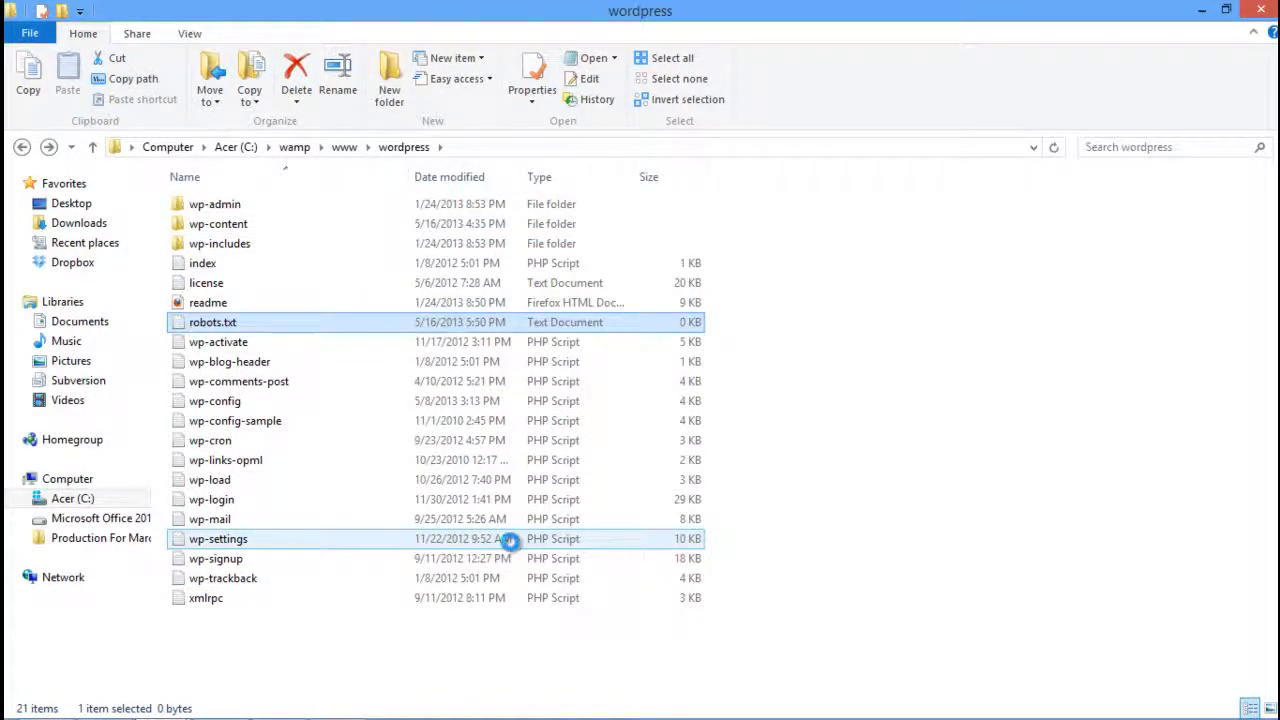
- Fill robots.txt in Notepad with User-agent and Disallow rules for admin, includes, plugins, feeds and categories
double_click(212, 322)
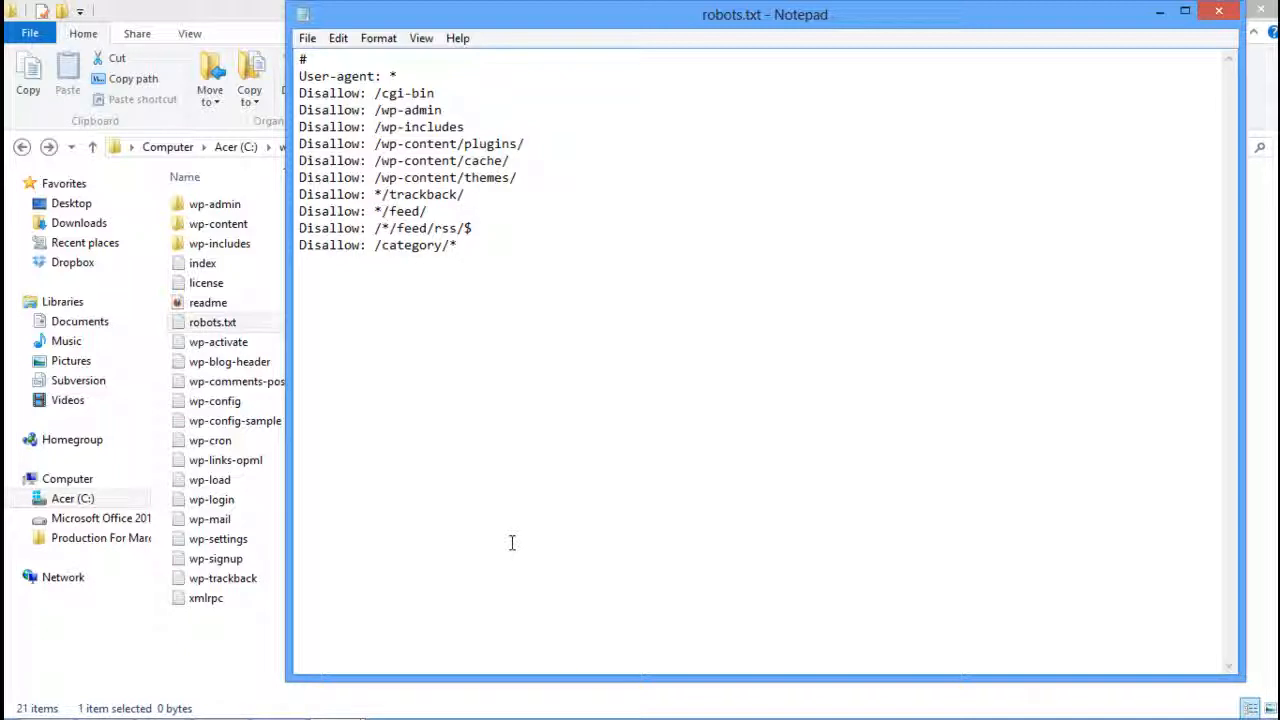
left_click(307, 38)
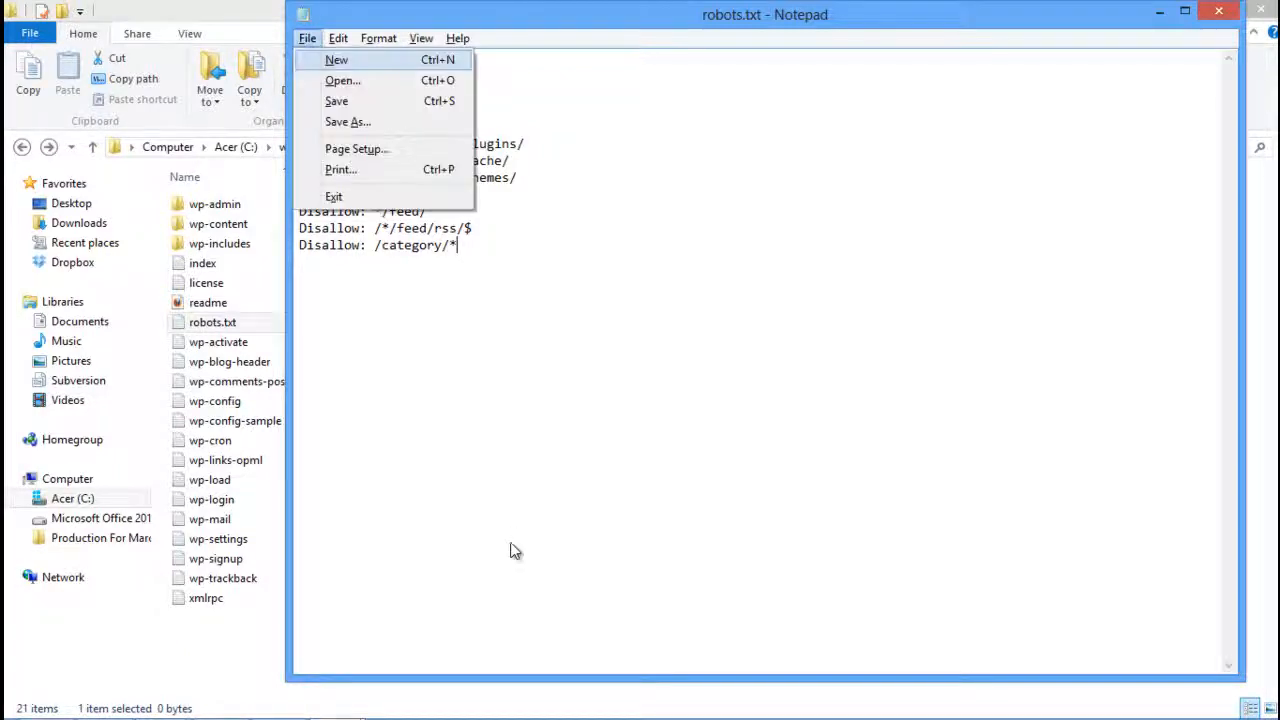